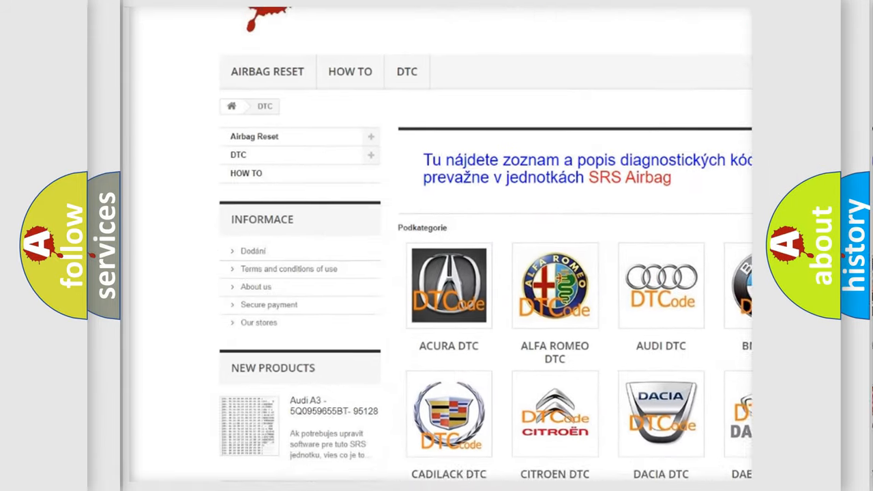
- Open the AUDI DTC subcategory to list Audi trouble codes like _00003 and _B100001
scroll(down, 3)
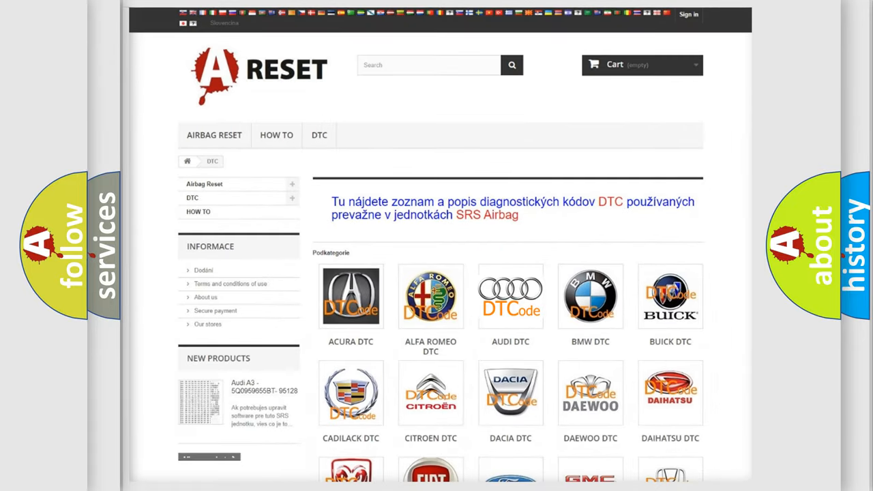
click(510, 296)
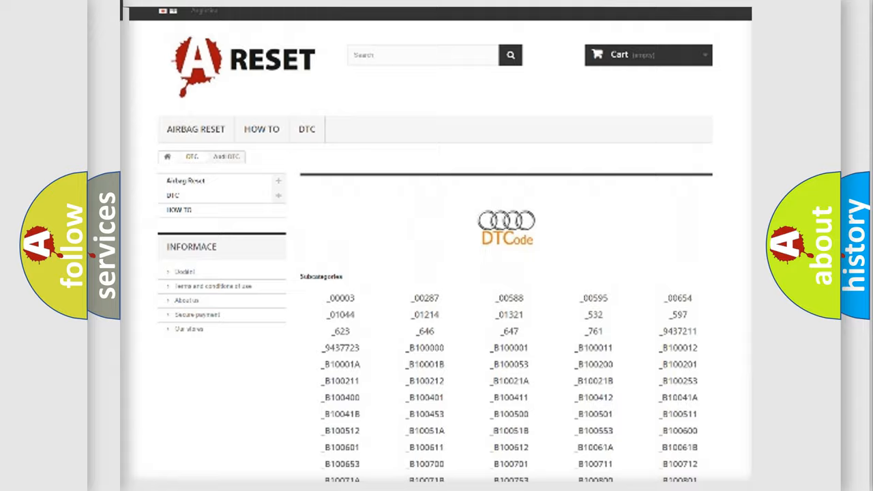